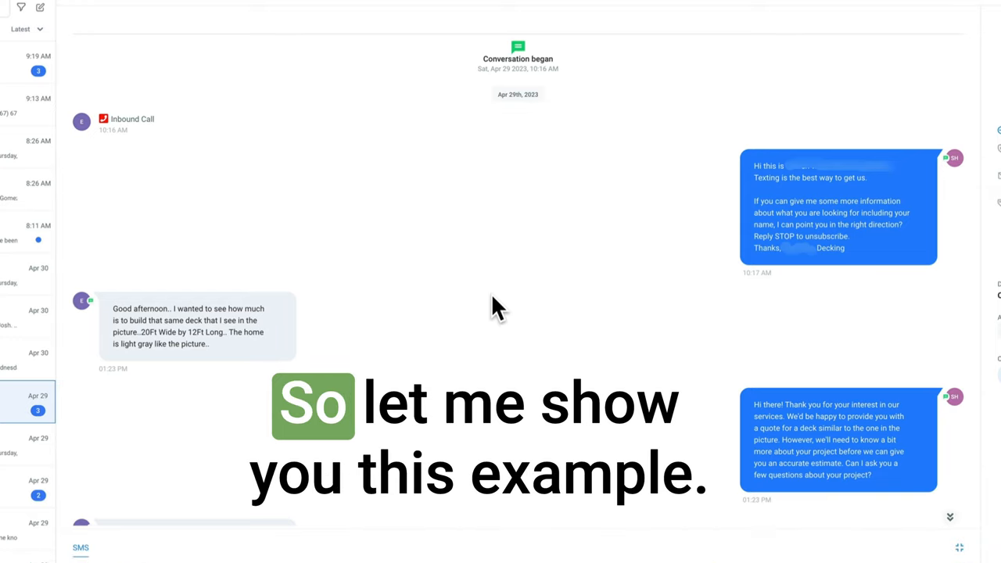
mouse_move(401, 229)
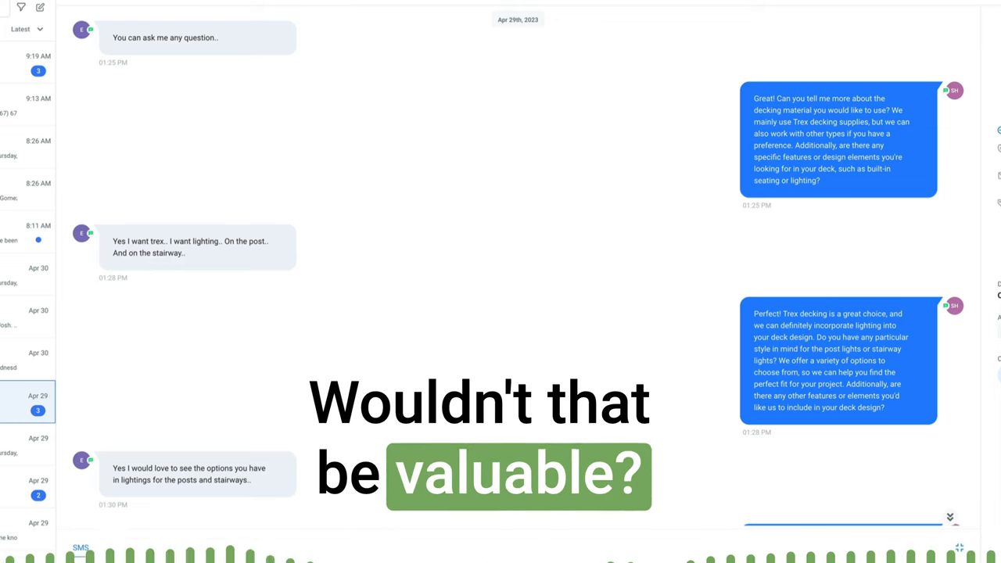
scroll("down", 3)
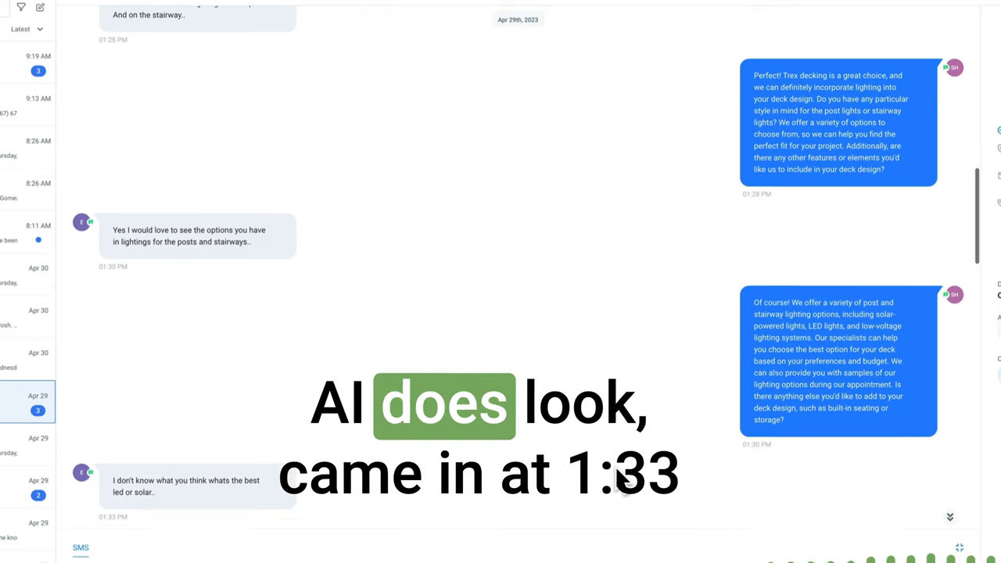
scroll("down", 3)
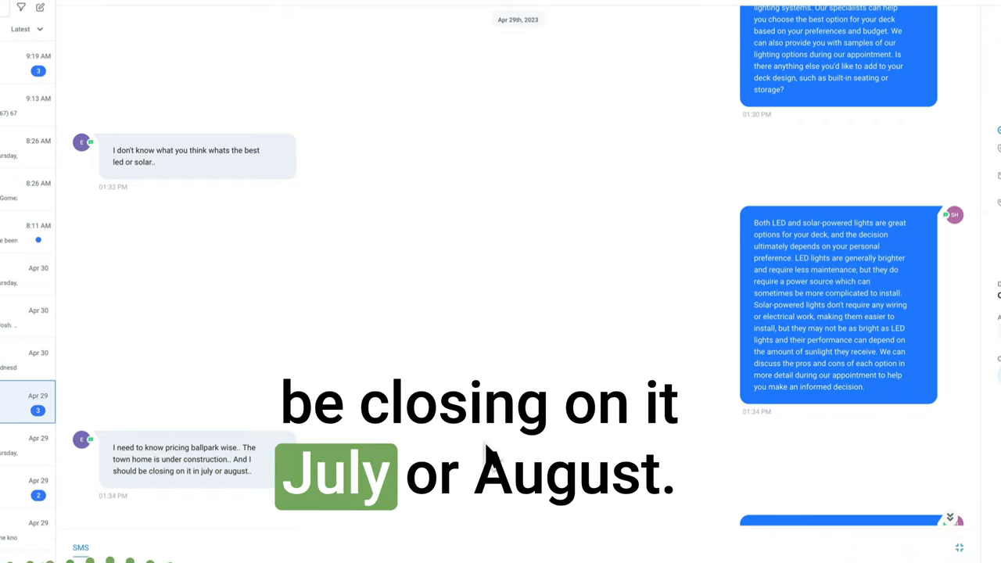
scroll("down", 3)
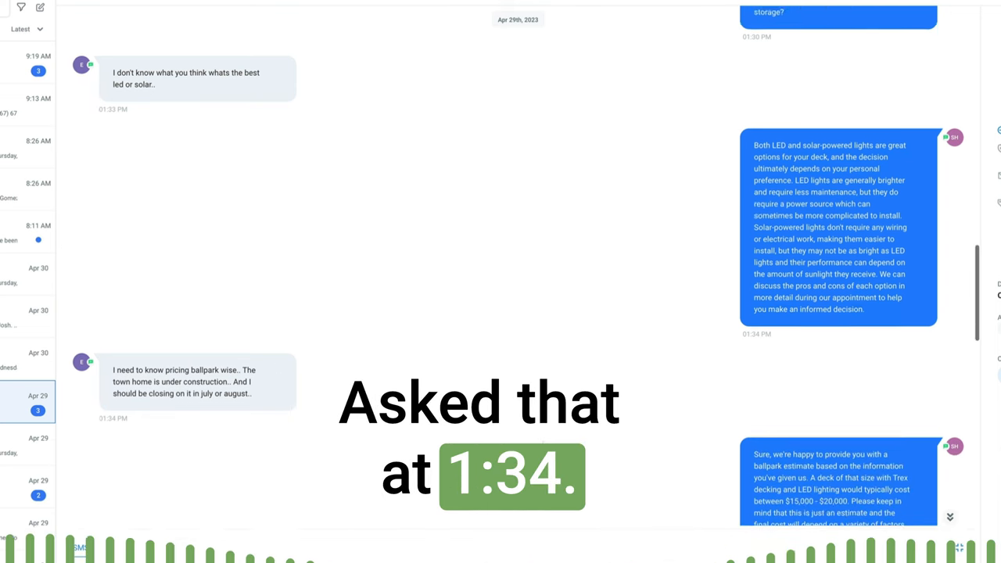